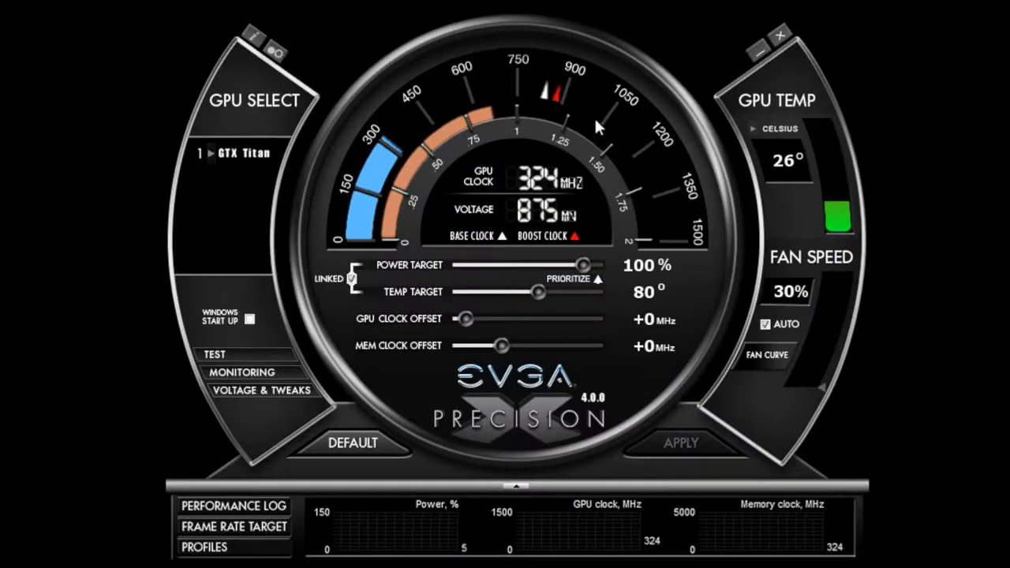
{"action": "mouse_move", "coordinate": [571, 16]}
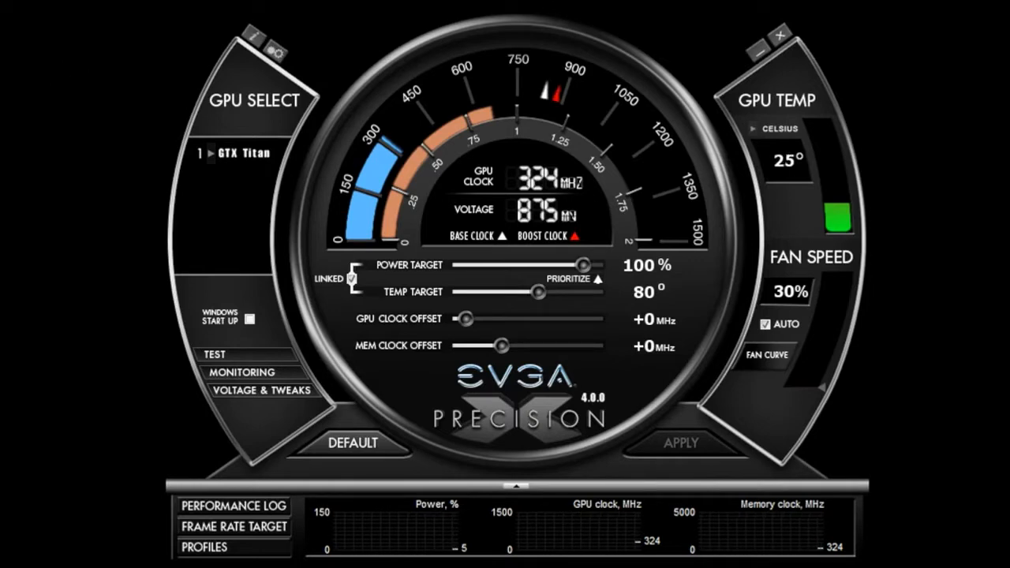
{"action": "mouse_move", "coordinate": [115, 487]}
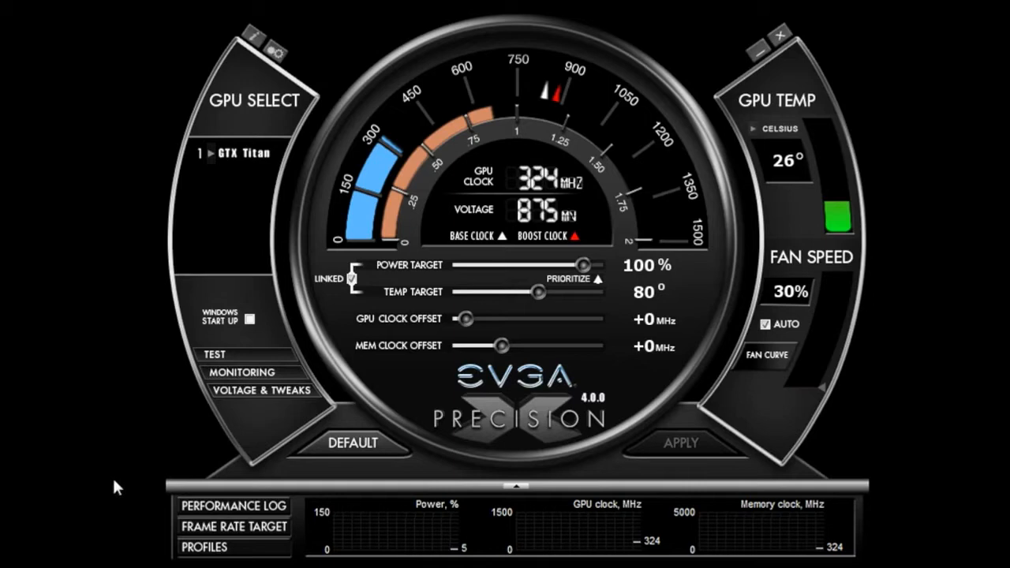
{"action": "mouse_move", "coordinate": [267, 435]}
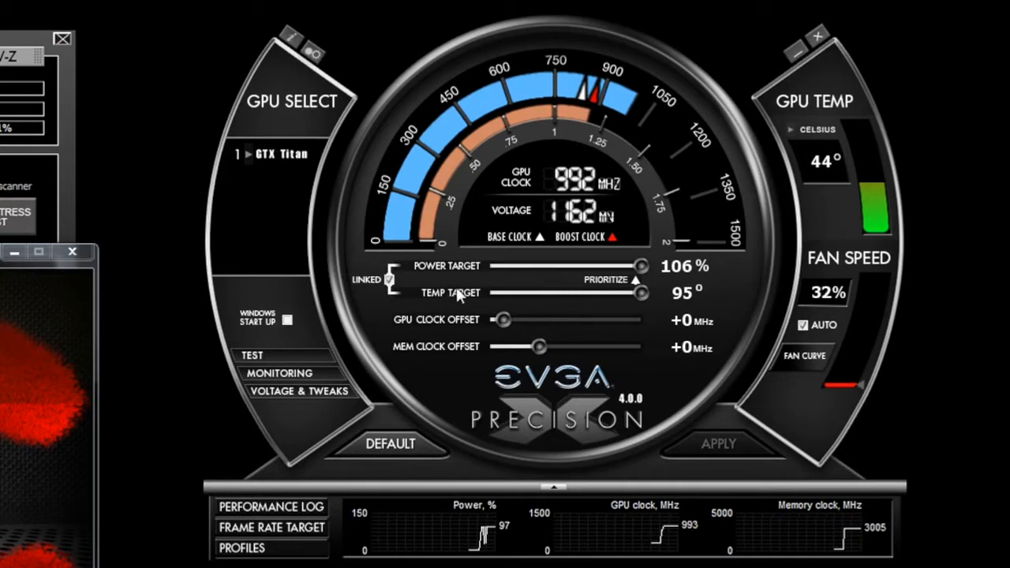
{"action": "mouse_move", "coordinate": [392, 281]}
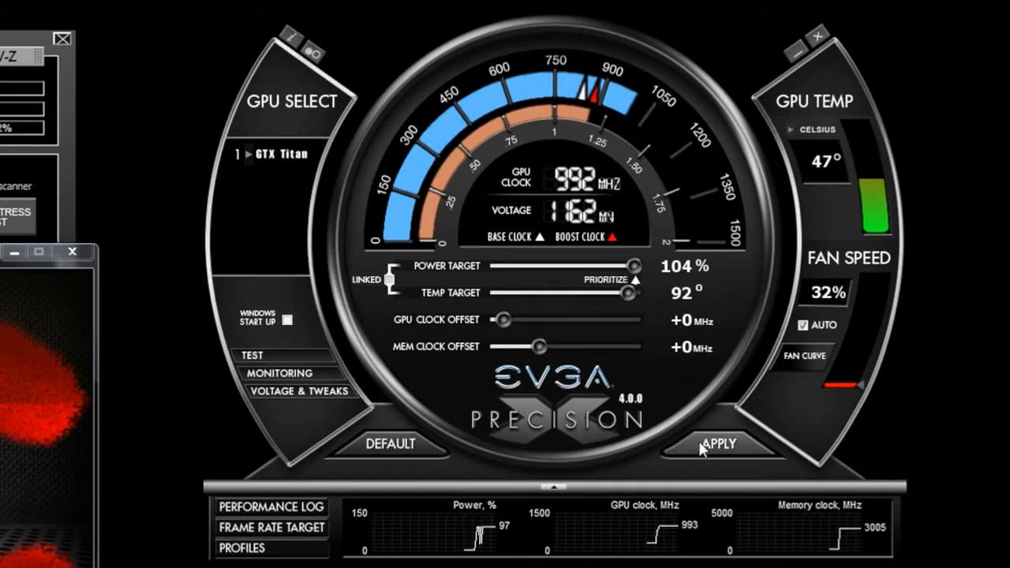
Step: Lower the temperature target to about 86 °C while the GPU stays under load
{"action": "left_click_drag", "start_coordinate": [629, 294], "coordinate": [603, 294]}
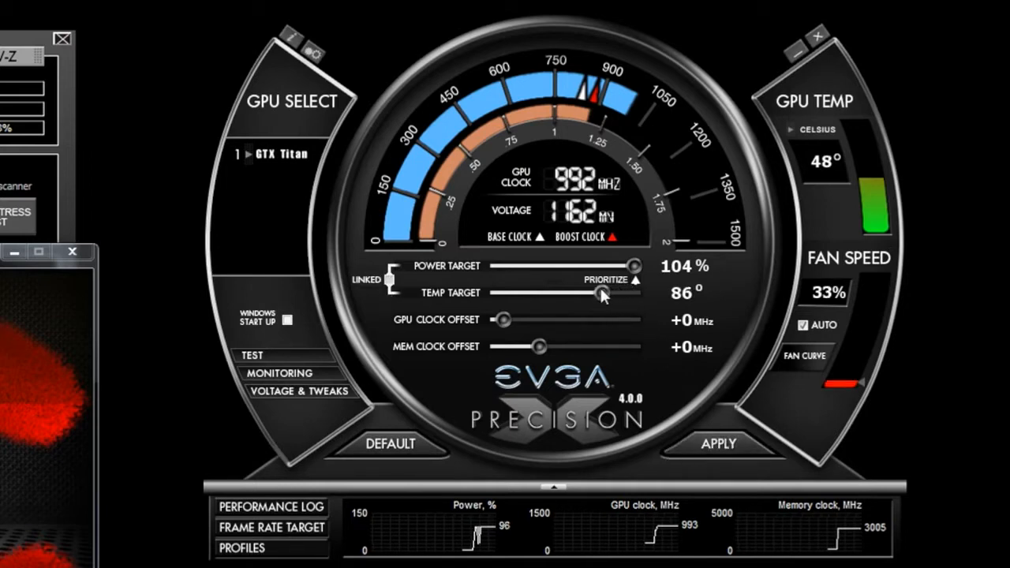
{"action": "left_click_drag", "start_coordinate": [604, 292], "coordinate": [569, 292]}
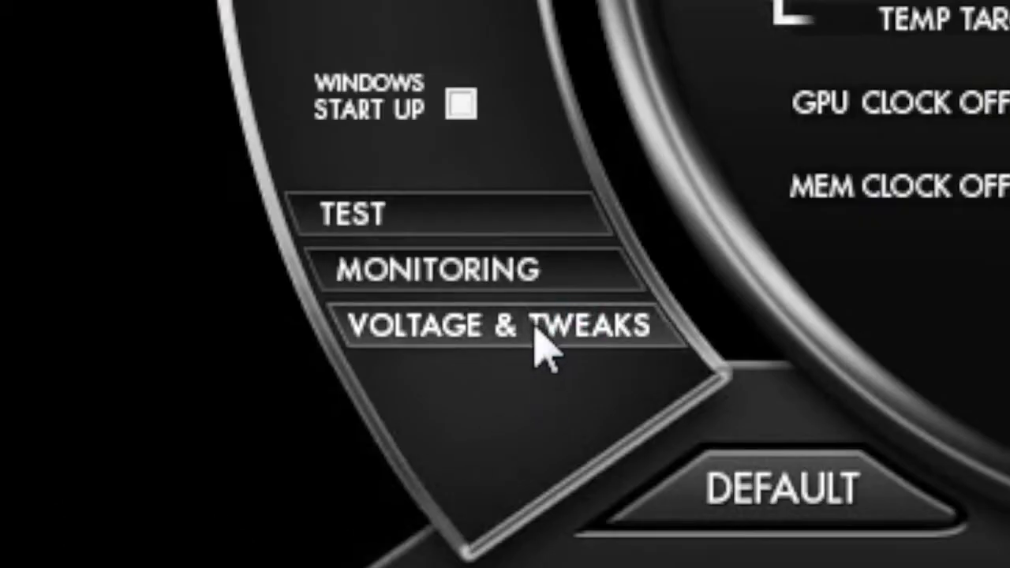
Step: Enable overvoltage in Voltage & Tweaks and raise the offset to +38 mV
{"action": "left_click", "coordinate": [504, 325]}
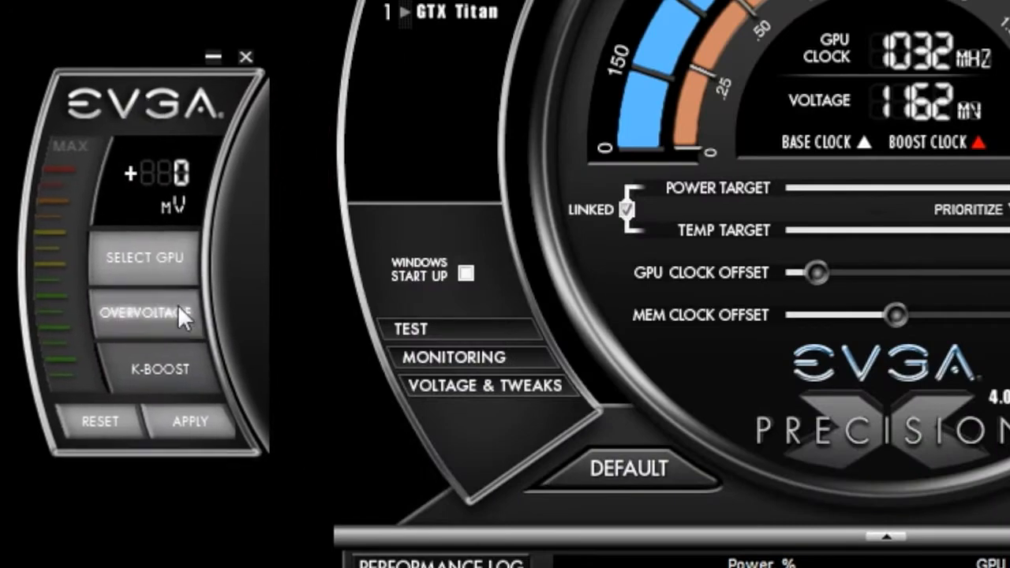
{"action": "mouse_move", "coordinate": [181, 331]}
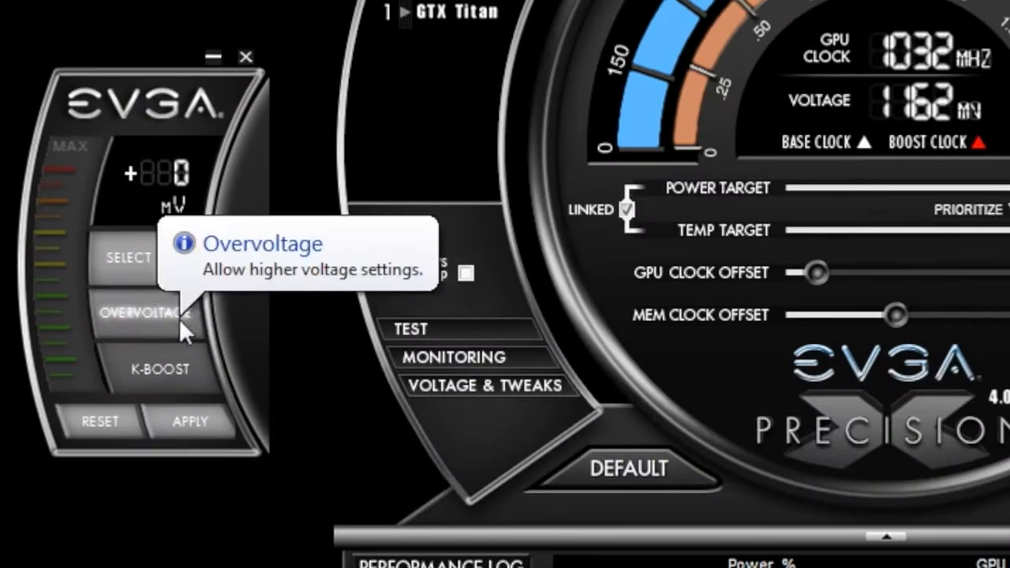
{"action": "left_click", "coordinate": [145, 313]}
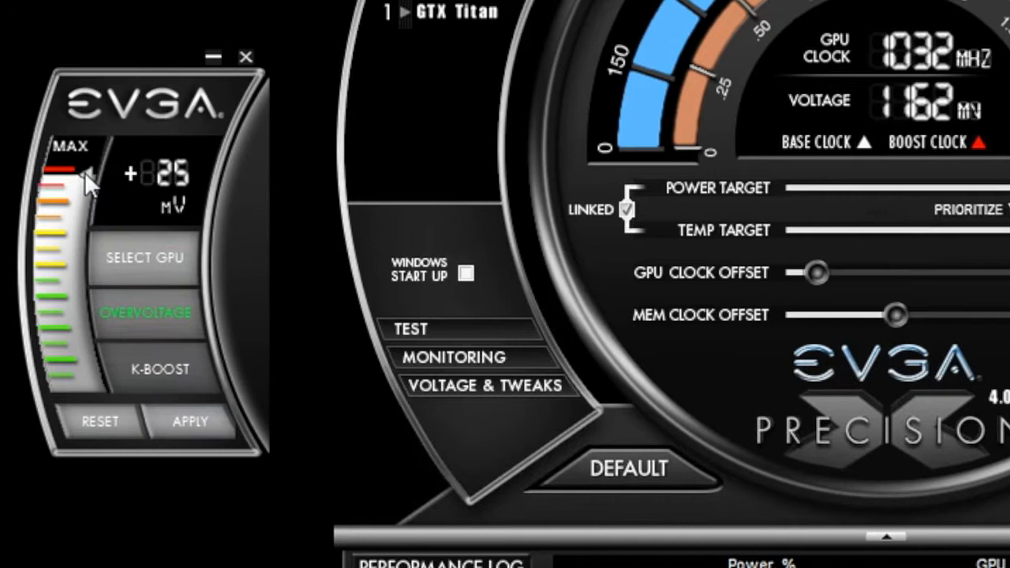
{"action": "left_click_drag", "start_coordinate": [86, 176], "coordinate": [87, 161]}
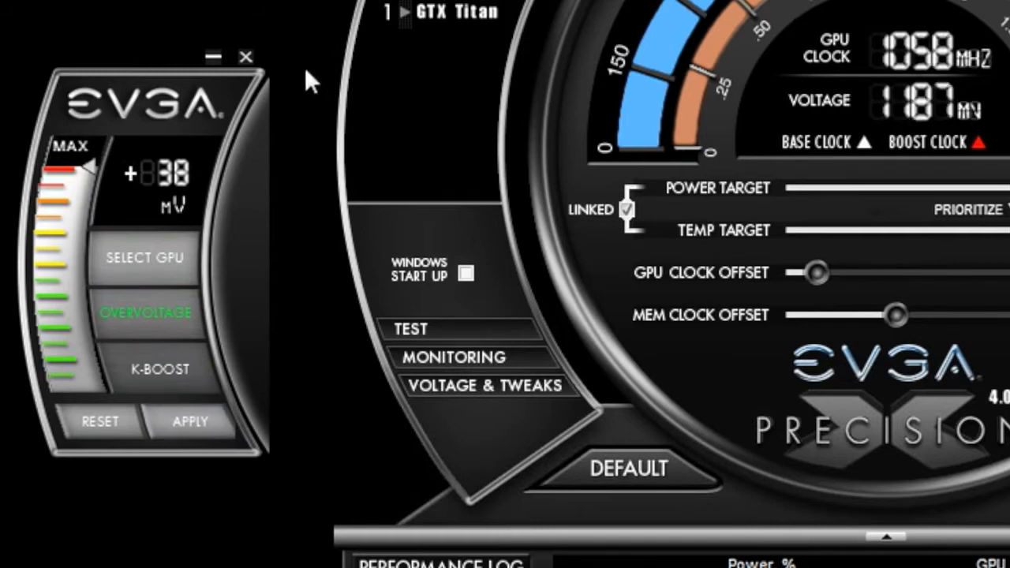
{"action": "mouse_move", "coordinate": [304, 72]}
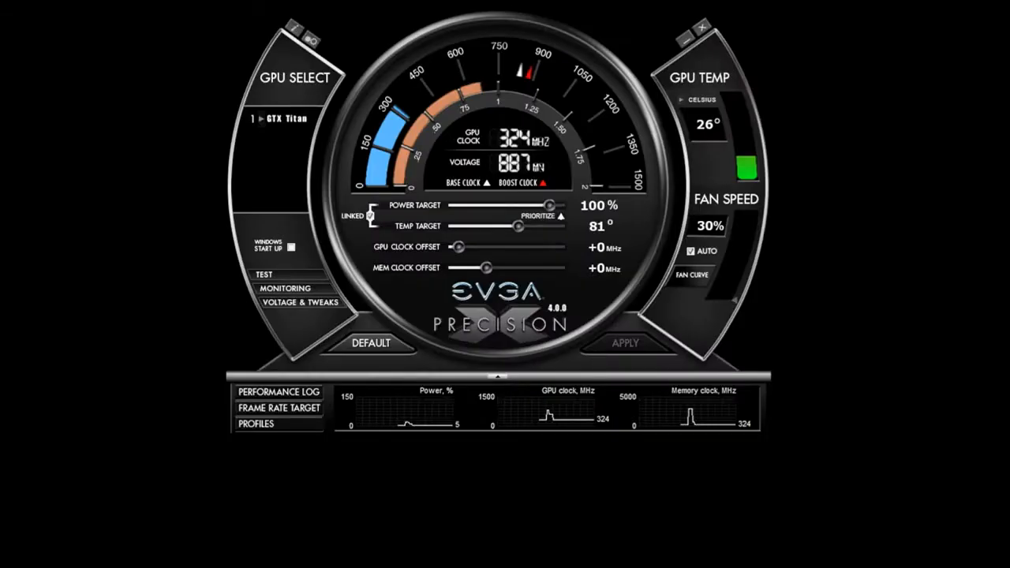
Step: Disable automatic fan speed and raise the custom fan curve's 50 °C point to about 60%
{"action": "left_click", "coordinate": [690, 251]}
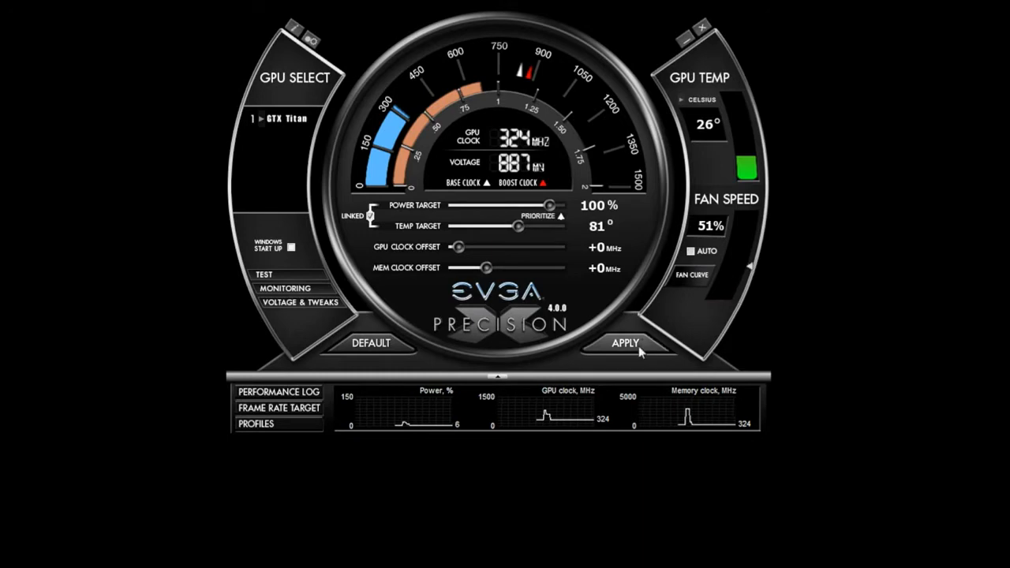
{"action": "left_click", "coordinate": [692, 281]}
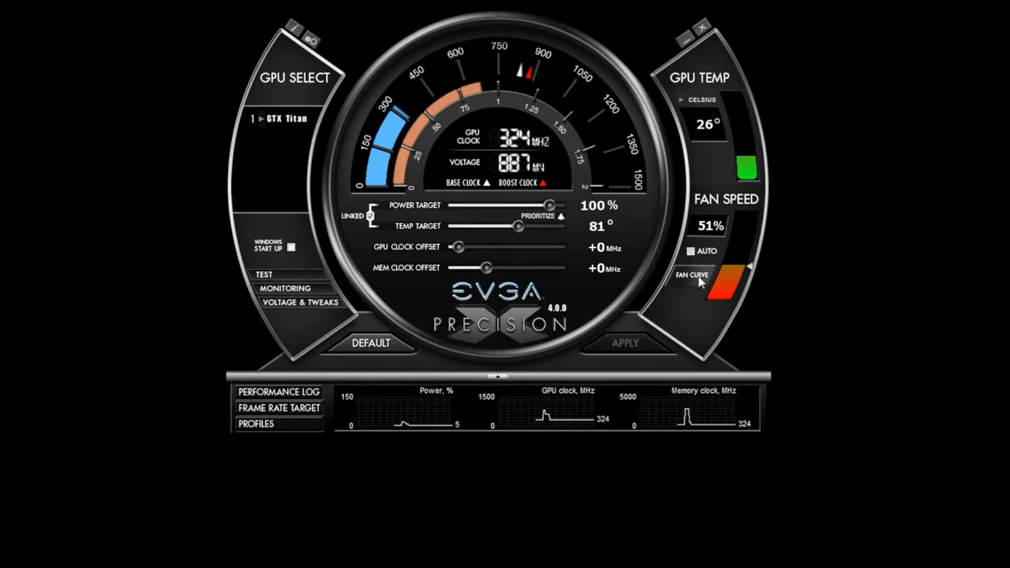
{"action": "left_click", "coordinate": [692, 275]}
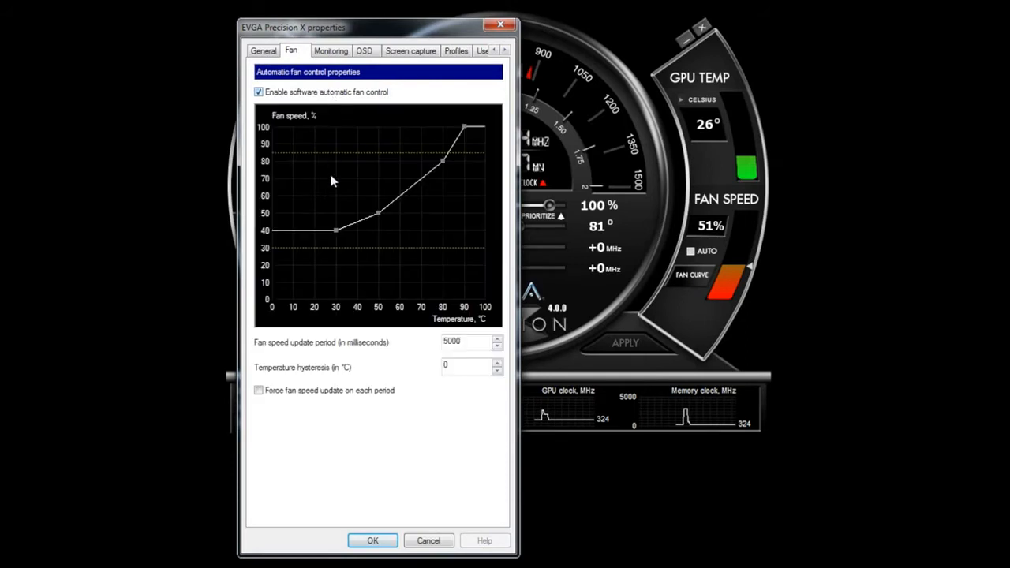
{"action": "mouse_move", "coordinate": [382, 213]}
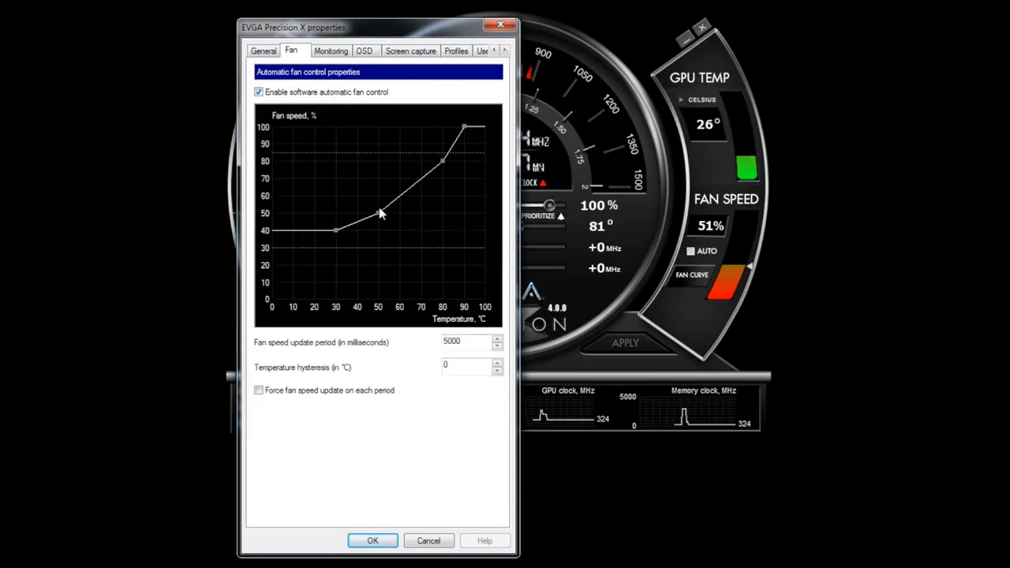
{"action": "left_click_drag", "start_coordinate": [379, 213], "coordinate": [379, 196]}
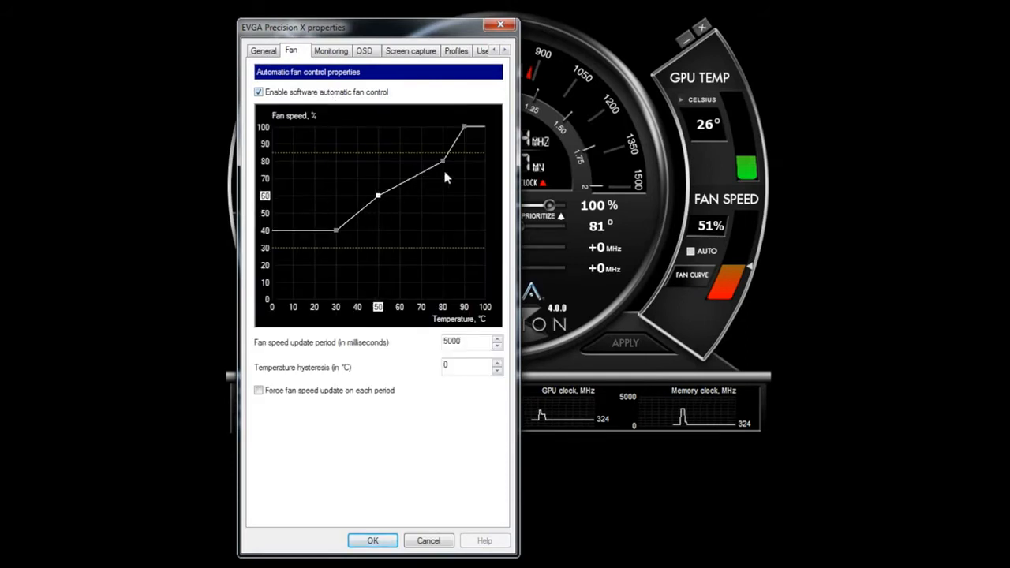
{"action": "left_click_drag", "start_coordinate": [442, 161], "coordinate": [420, 181]}
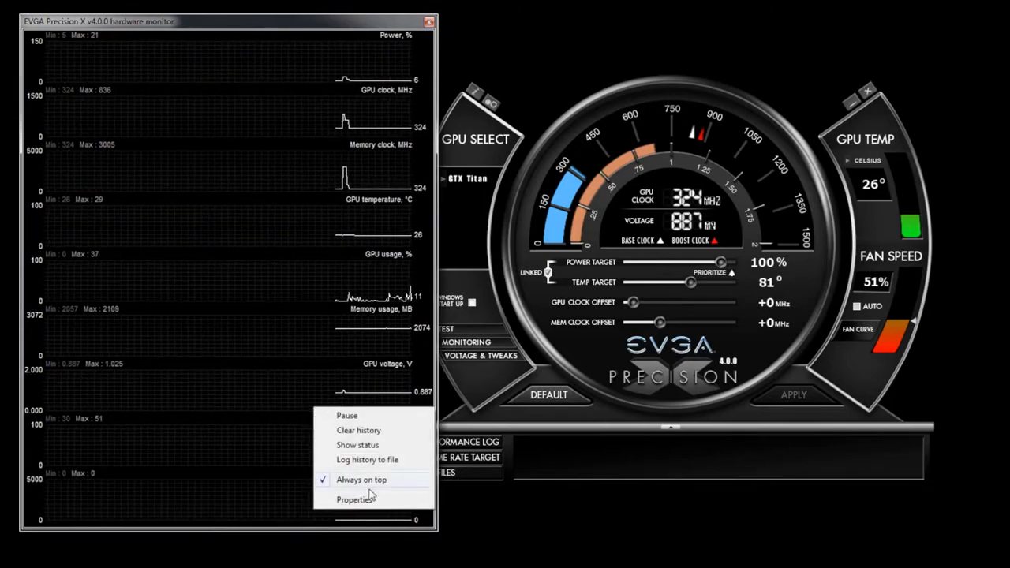
Step: Enable the Framerate and Frametime graphs in the hardware monitoring properties
{"action": "left_click", "coordinate": [355, 499]}
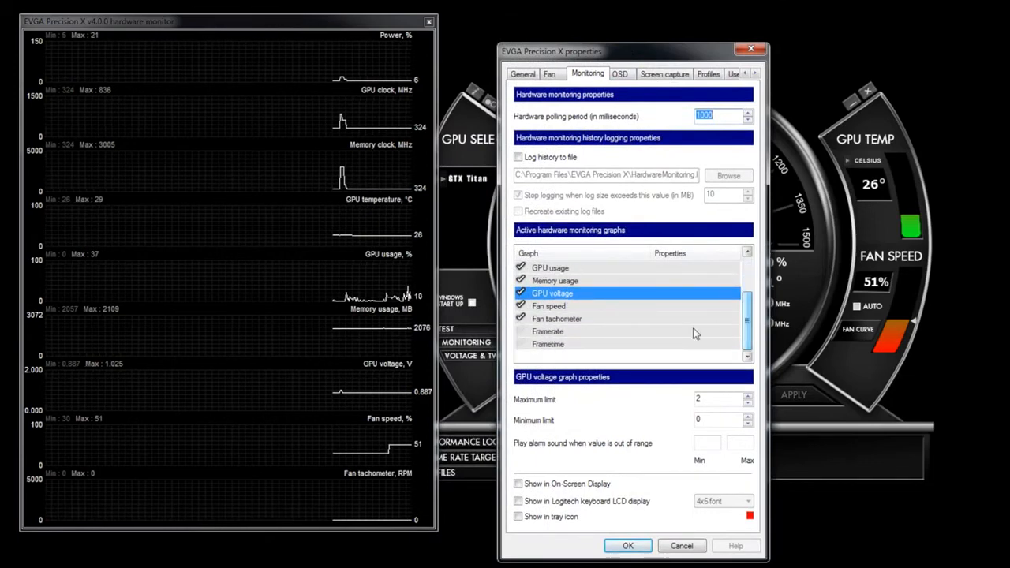
{"action": "left_click", "coordinate": [550, 344]}
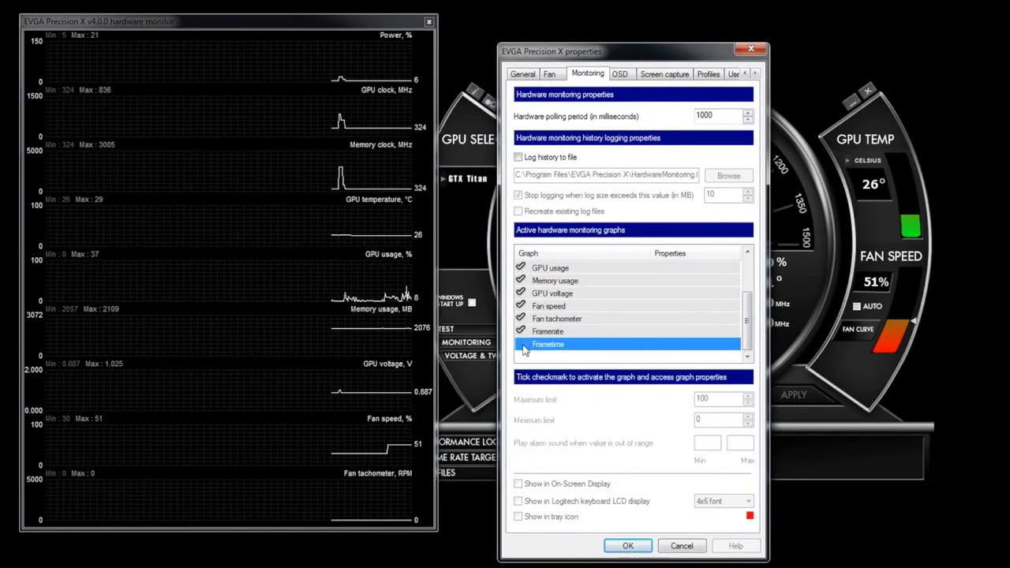
{"action": "left_click", "coordinate": [521, 344]}
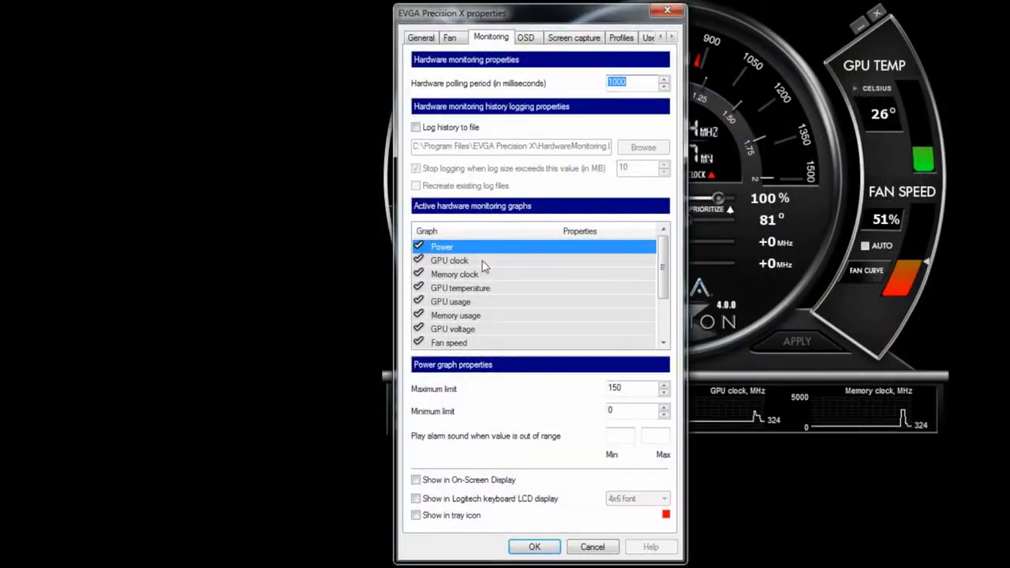
Step: Mark the GPU clock and memory clock graphs to show in the On-Screen Display
{"action": "left_click", "coordinate": [448, 261]}
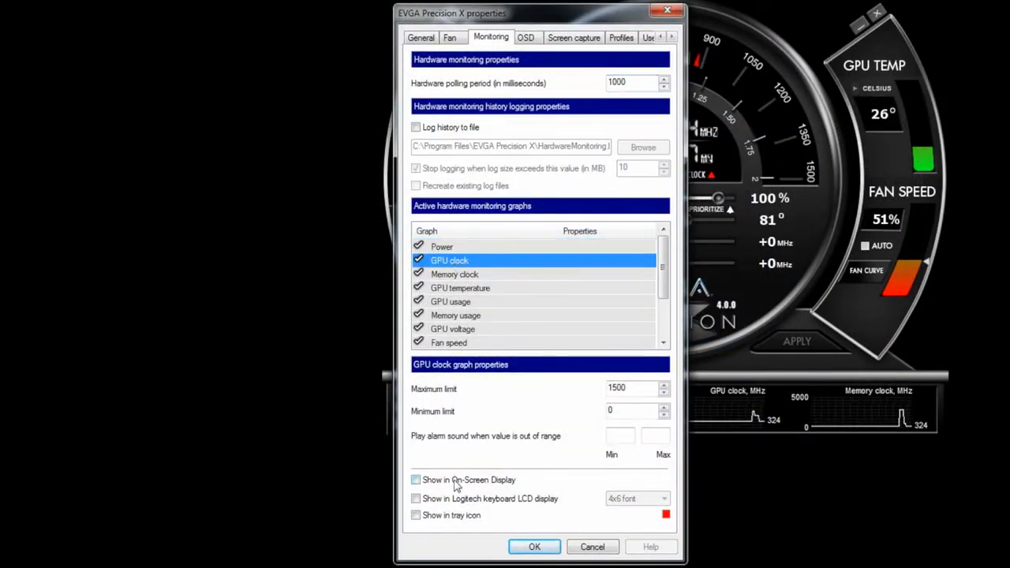
{"action": "left_click", "coordinate": [455, 275]}
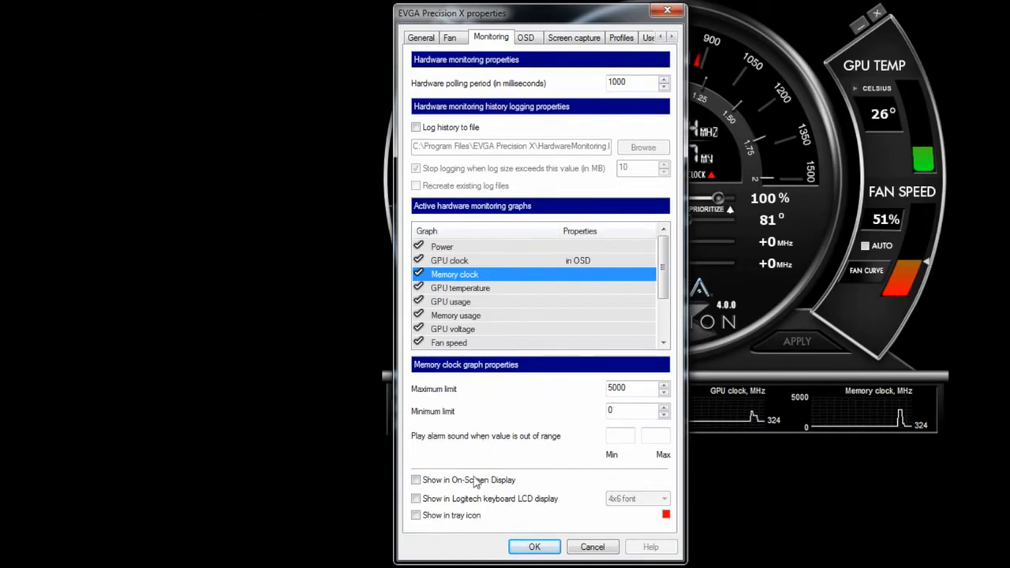
{"action": "left_click", "coordinate": [417, 480]}
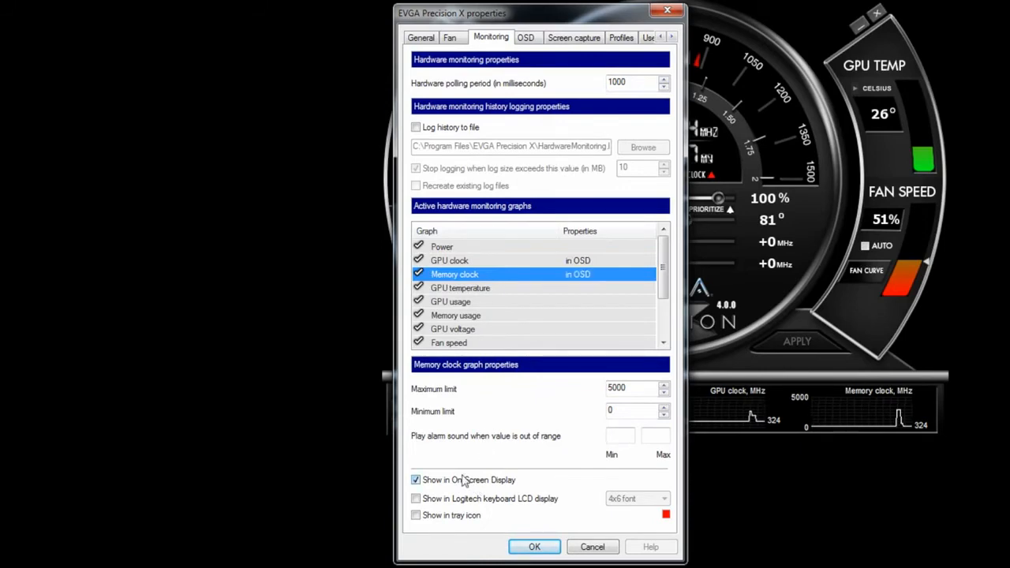
{"action": "left_click", "coordinate": [461, 287]}
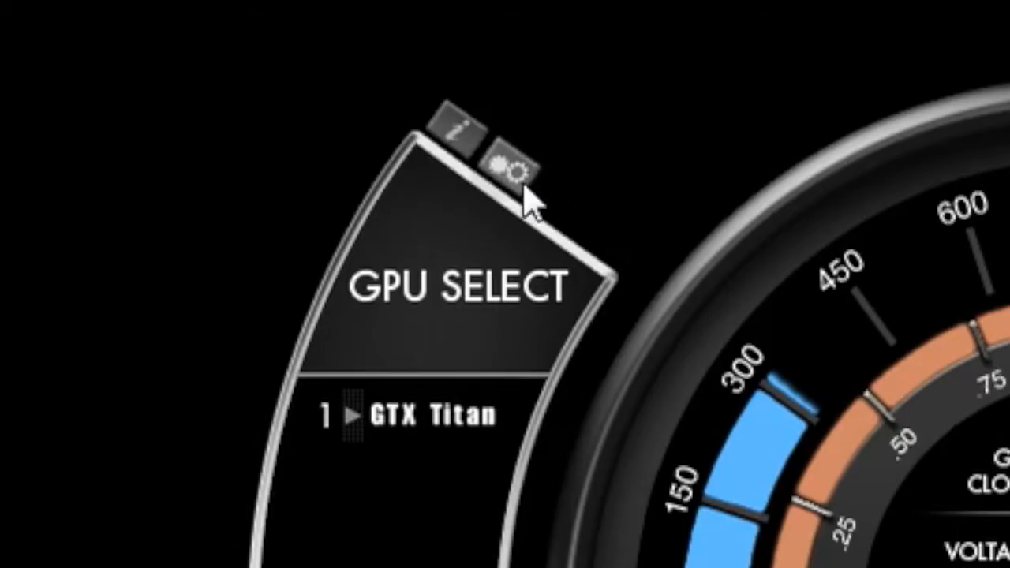
Step: Bring up the program's properties on the General settings page with the pixel clock section
{"action": "left_click", "coordinate": [515, 158]}
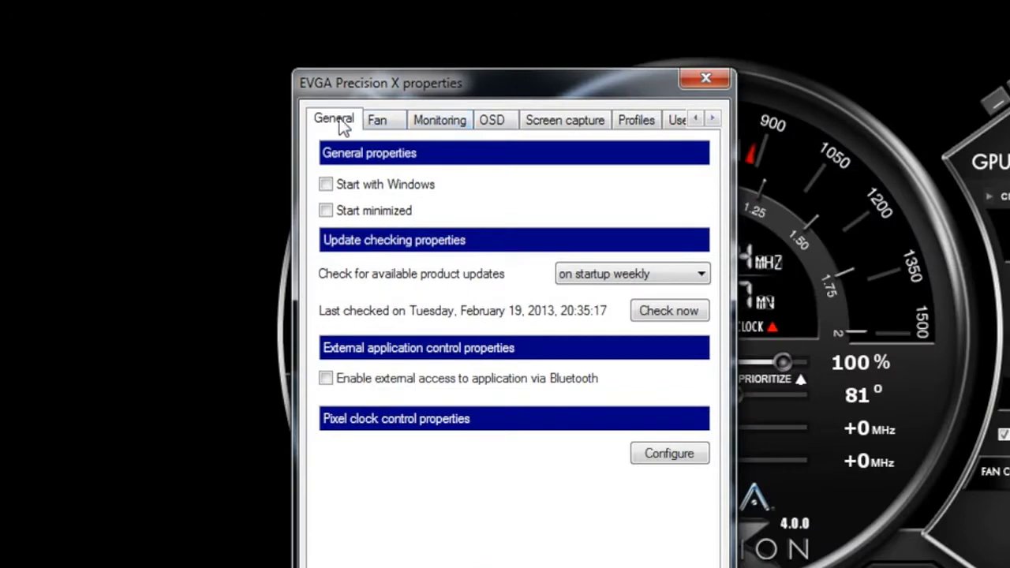
{"action": "mouse_move", "coordinate": [426, 427]}
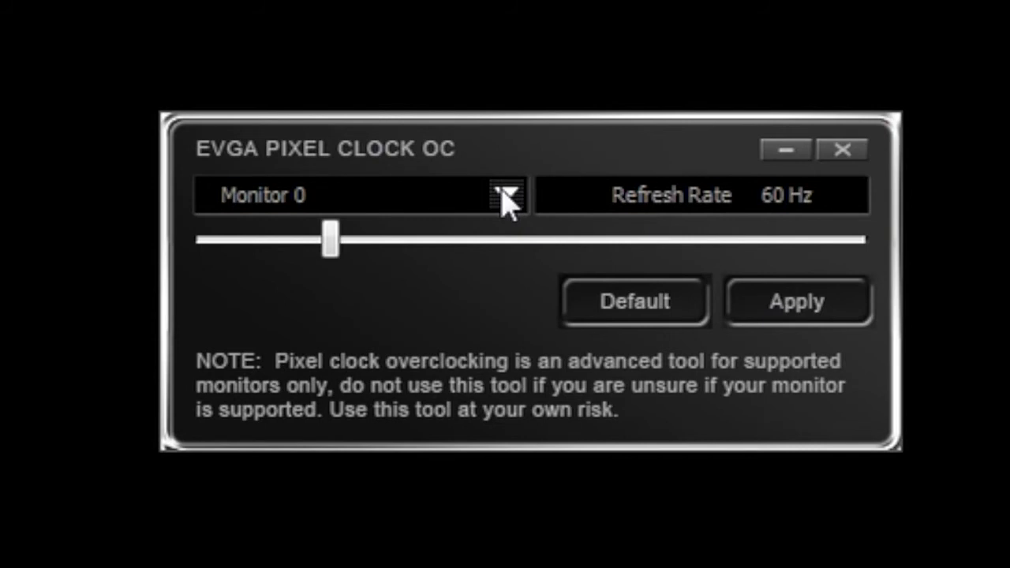
{"action": "mouse_move", "coordinate": [328, 240]}
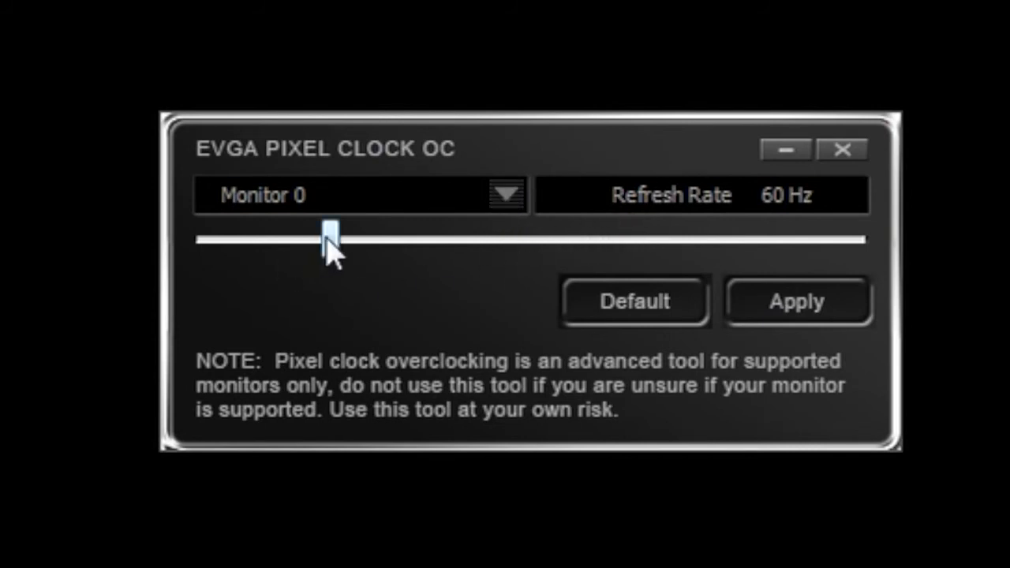
Step: Raise Monitor 0's pixel clock refresh rate from 60 Hz to 130 Hz
{"action": "left_click_drag", "start_coordinate": [330, 235], "coordinate": [396, 235]}
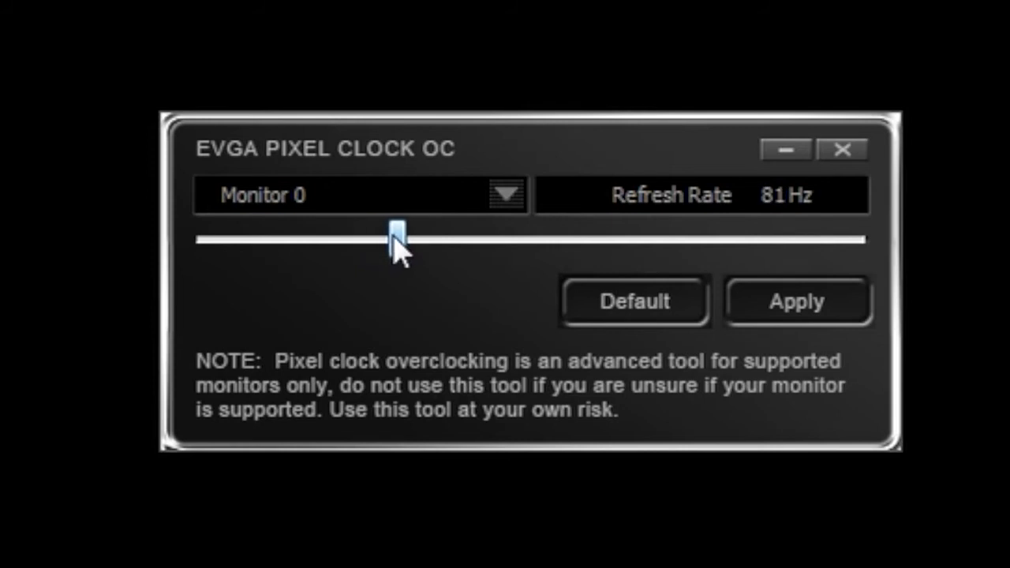
{"action": "left_click_drag", "start_coordinate": [397, 233], "coordinate": [441, 233]}
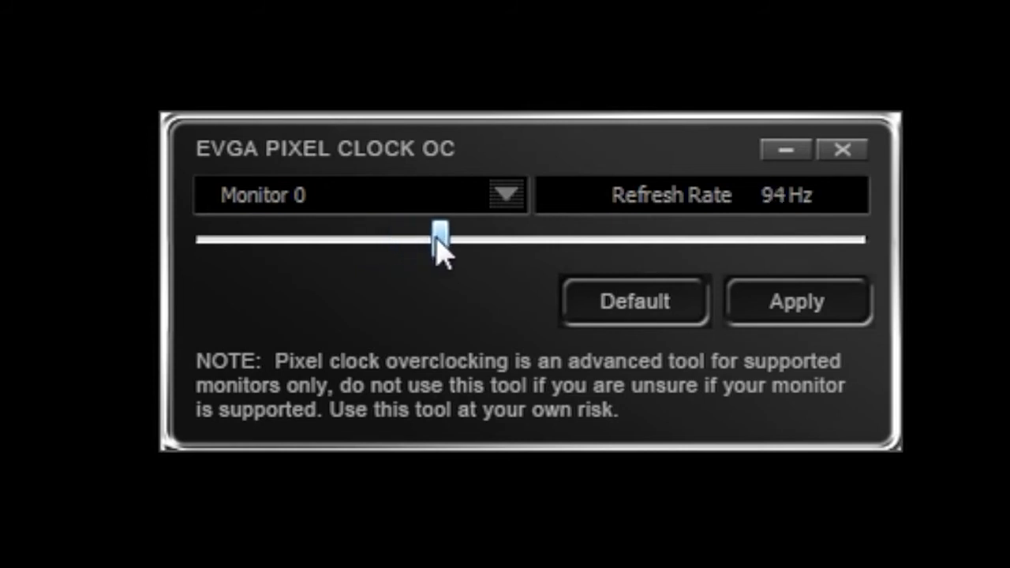
{"action": "left_click_drag", "start_coordinate": [441, 235], "coordinate": [508, 235]}
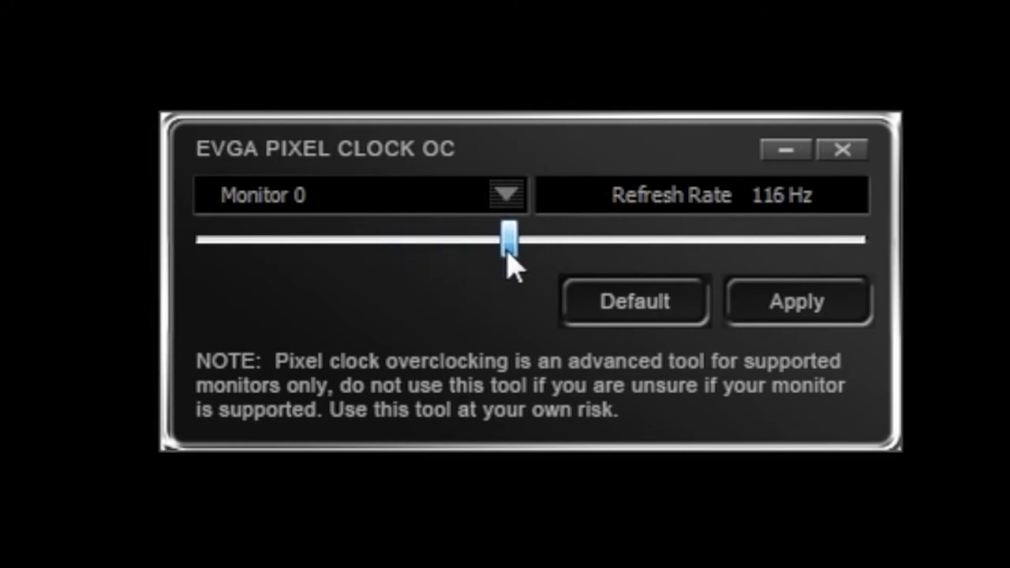
{"action": "left_click_drag", "start_coordinate": [509, 238], "coordinate": [552, 239]}
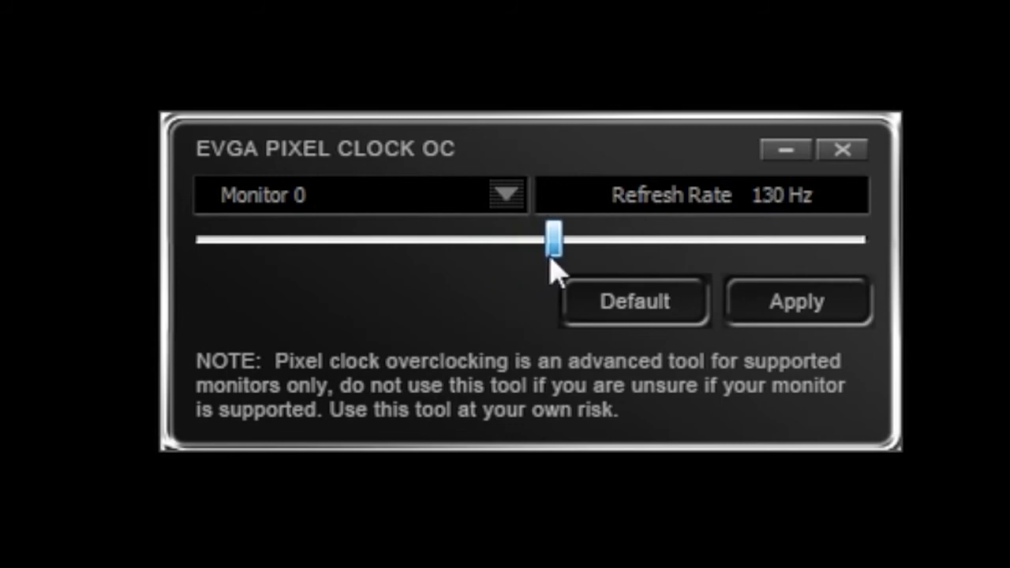